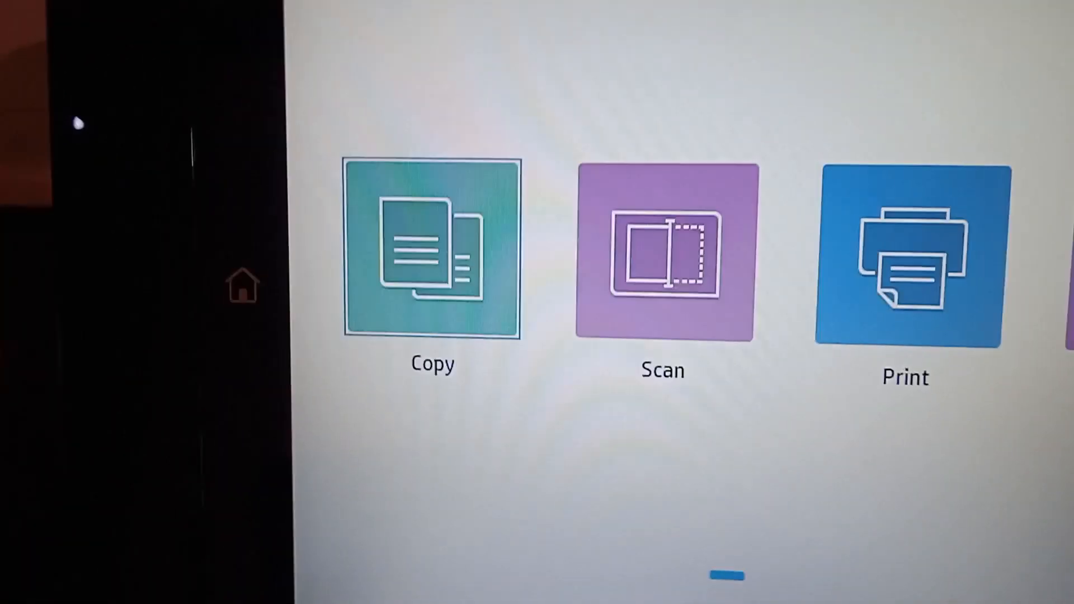
Step: Enter the Copy function from the home screen's Copy tile
click(432, 254)
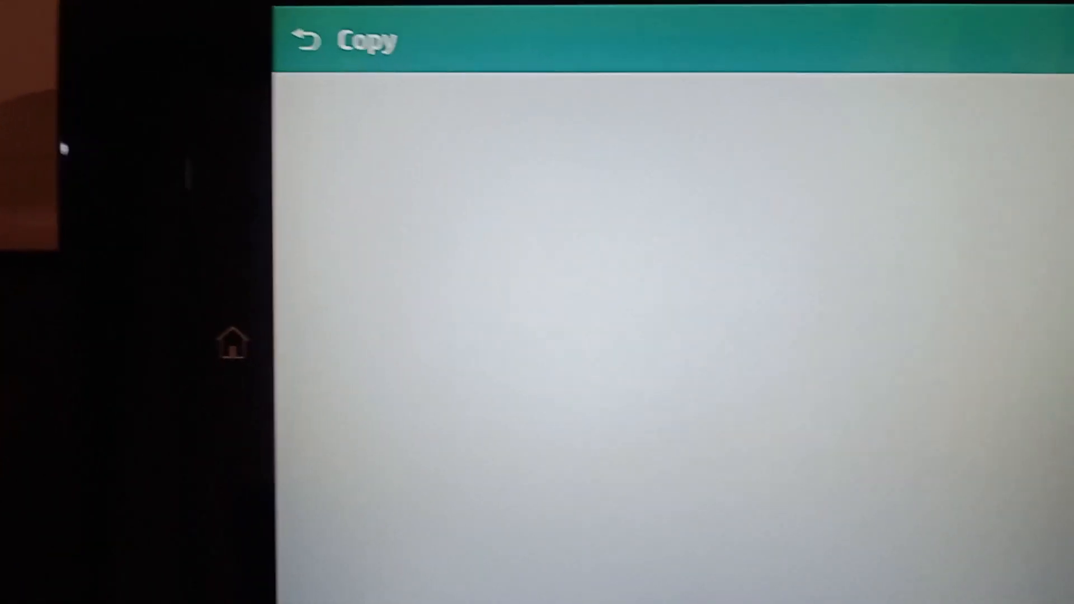